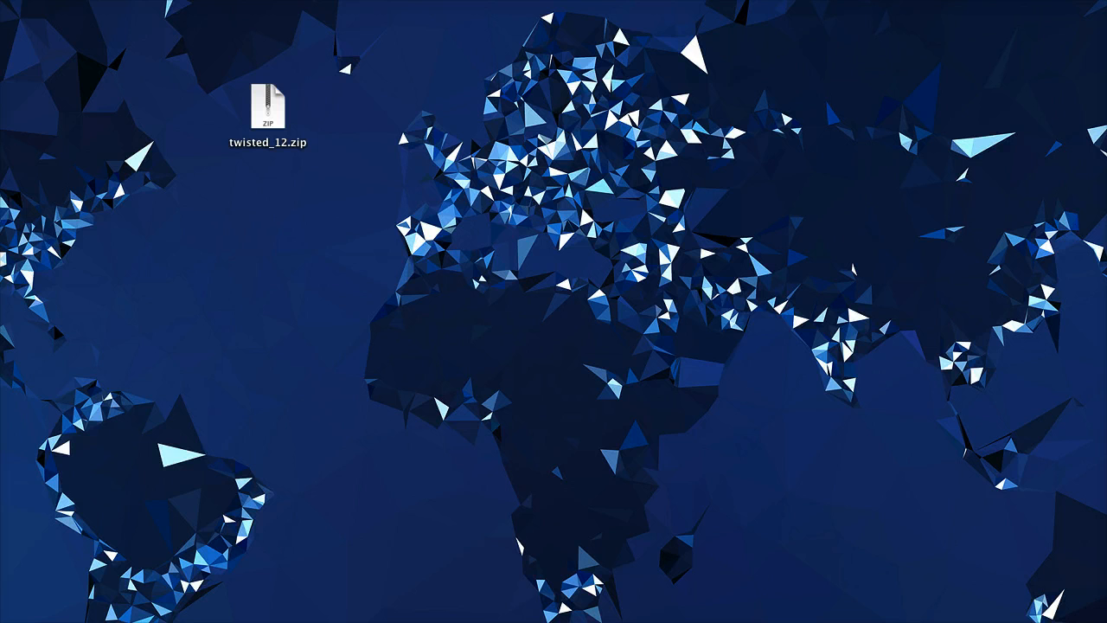
Extract twisted_12.zip on the desktop into a twisted_12 folder.
double_click(273, 104)
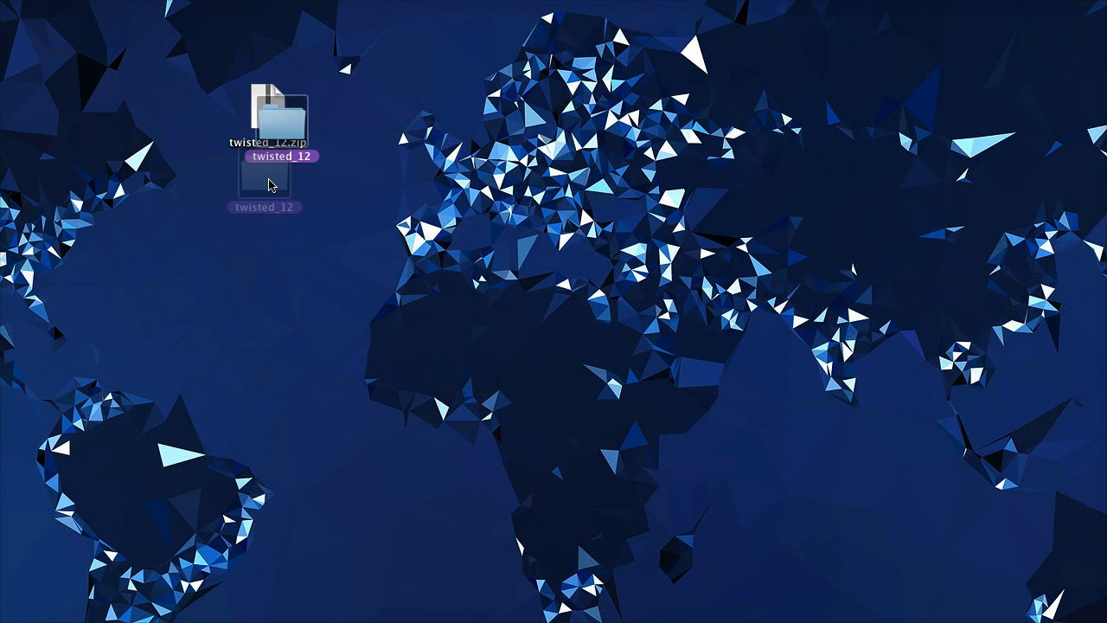
Browse the twisted_12 folder's Documentation folder and License.zip in column view.
double_click(263, 177)
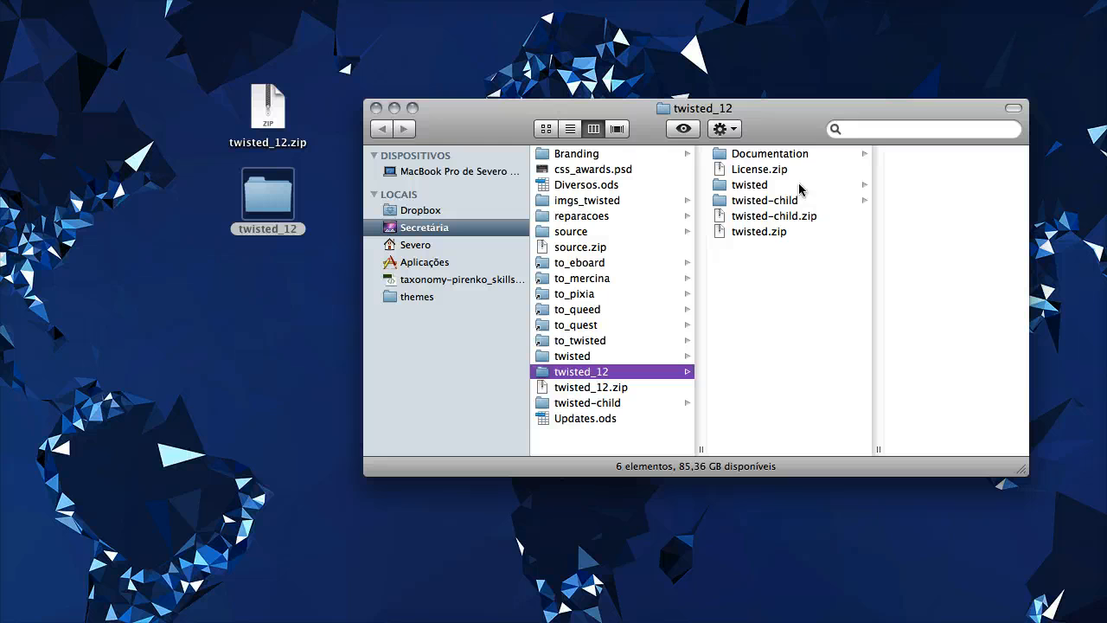
click(768, 152)
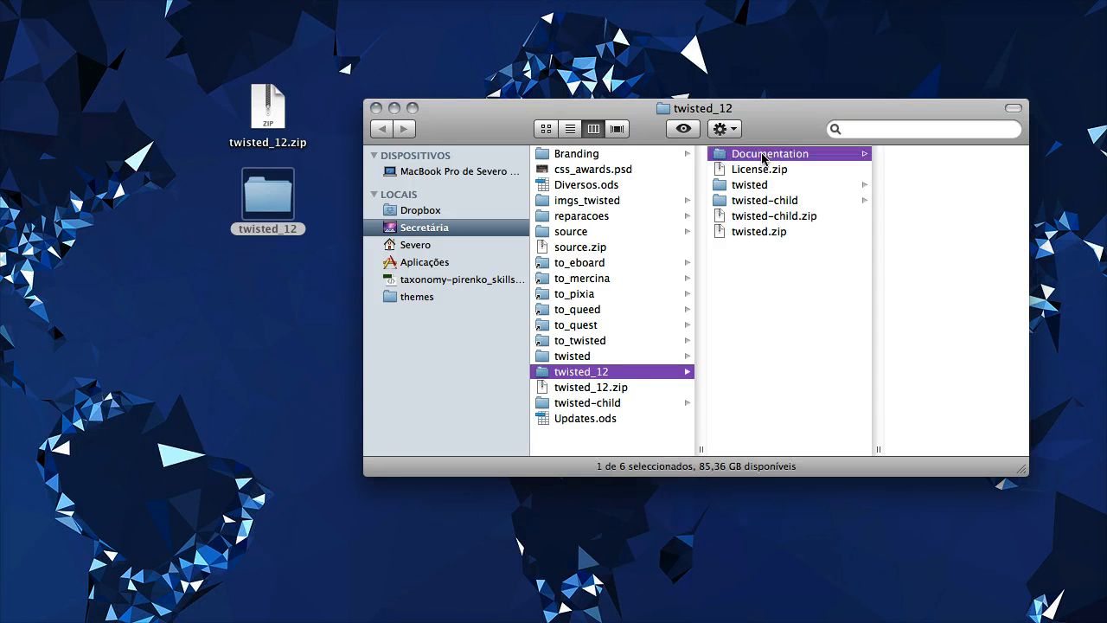
click(768, 153)
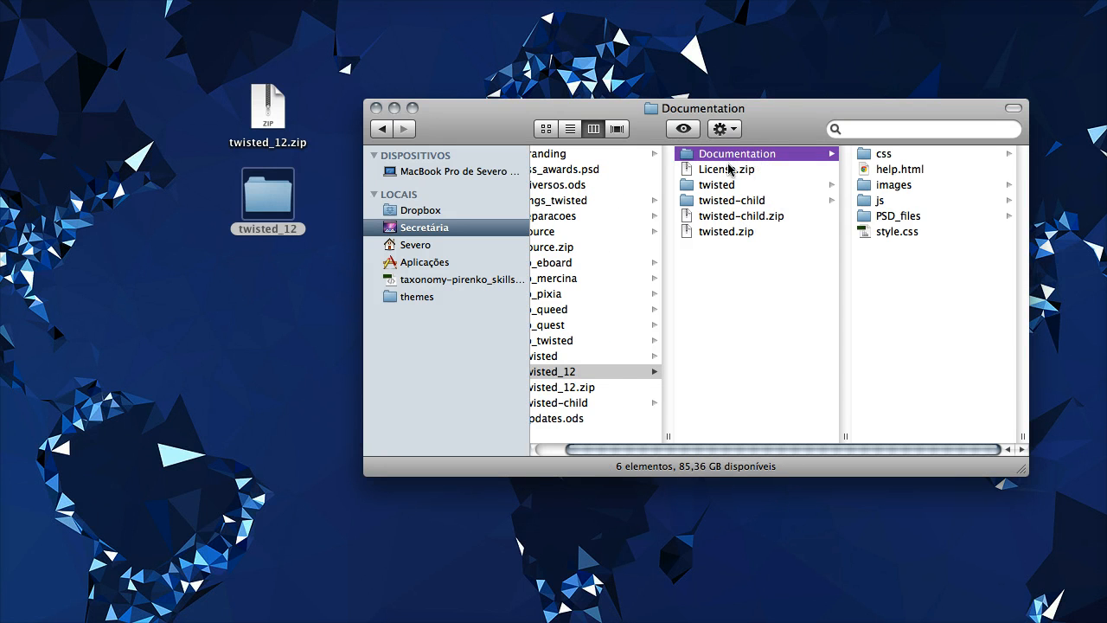
click(723, 169)
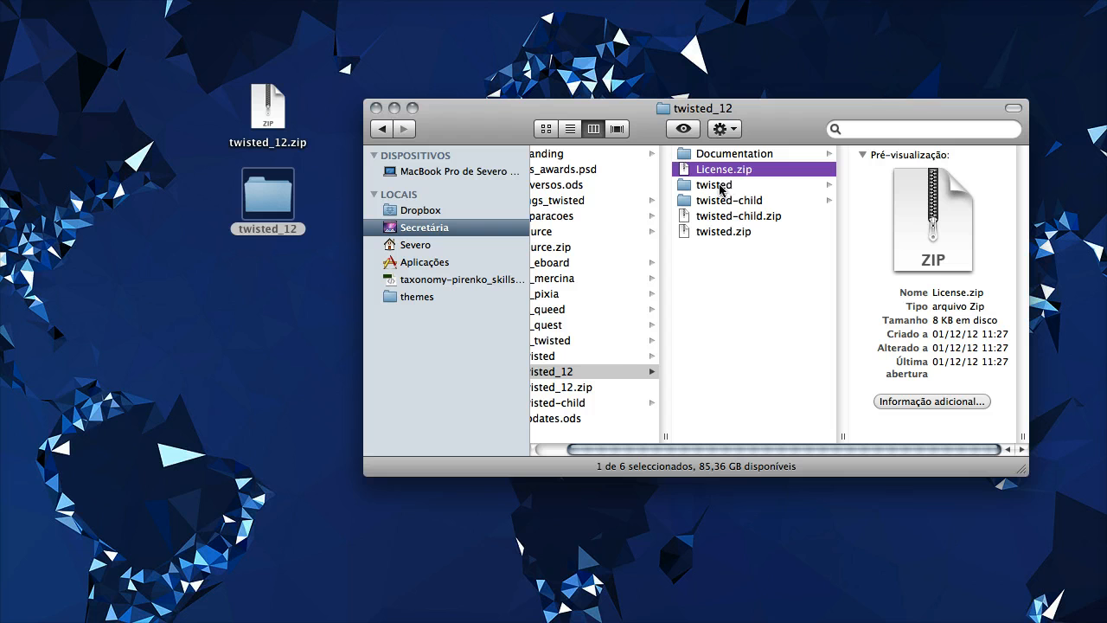
mouse_move(720, 197)
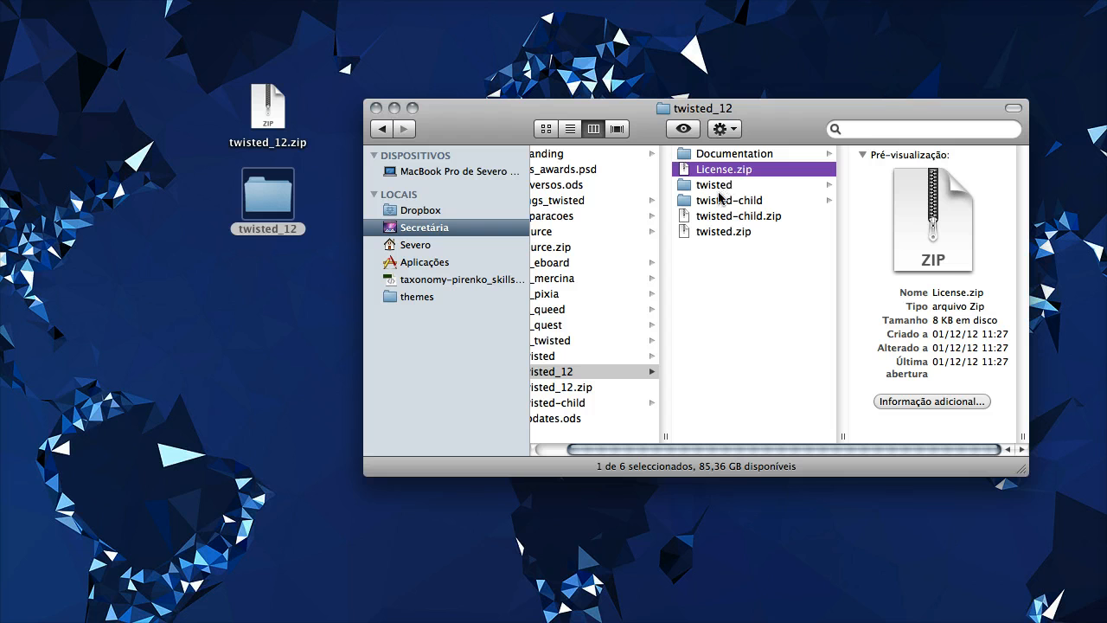
Inspect the twisted theme folder, twisted-child.zip and twisted.zip in the package.
click(713, 184)
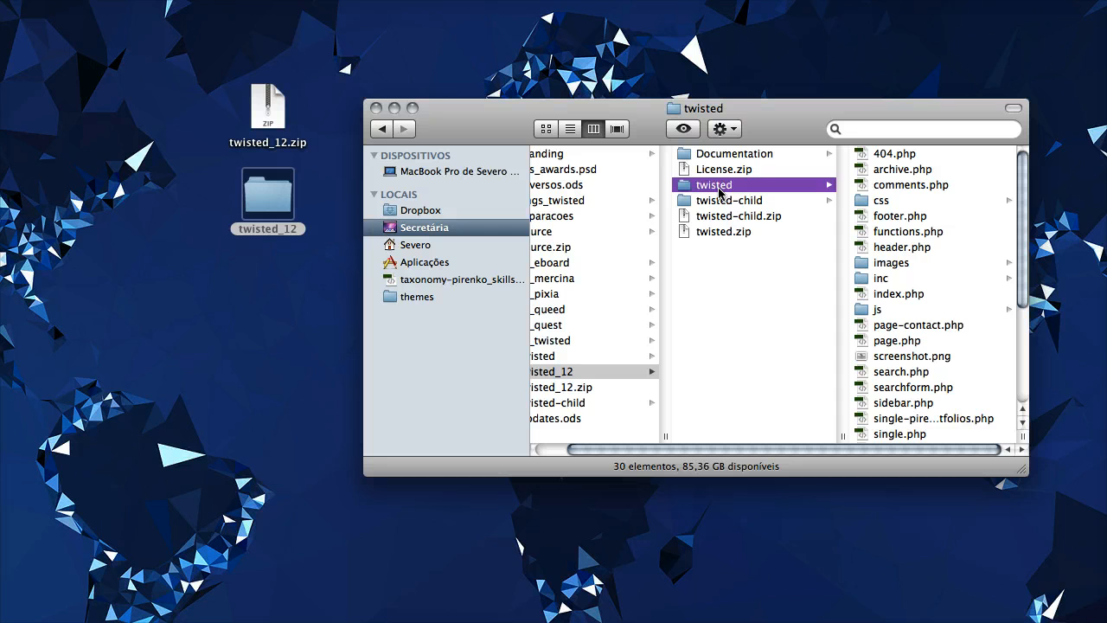
mouse_move(720, 198)
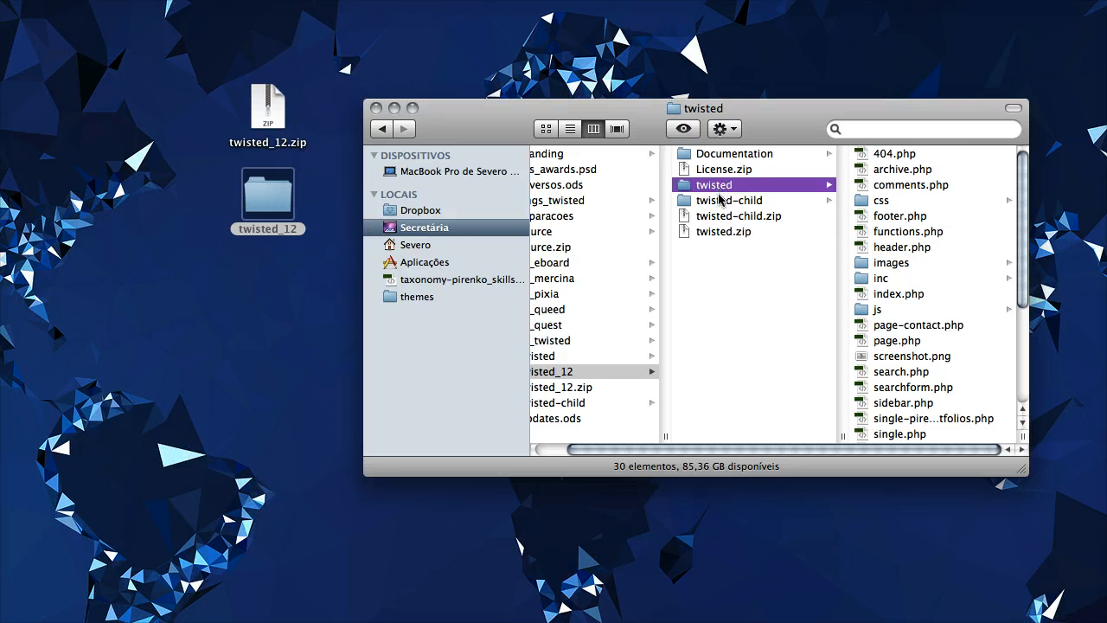
click(737, 214)
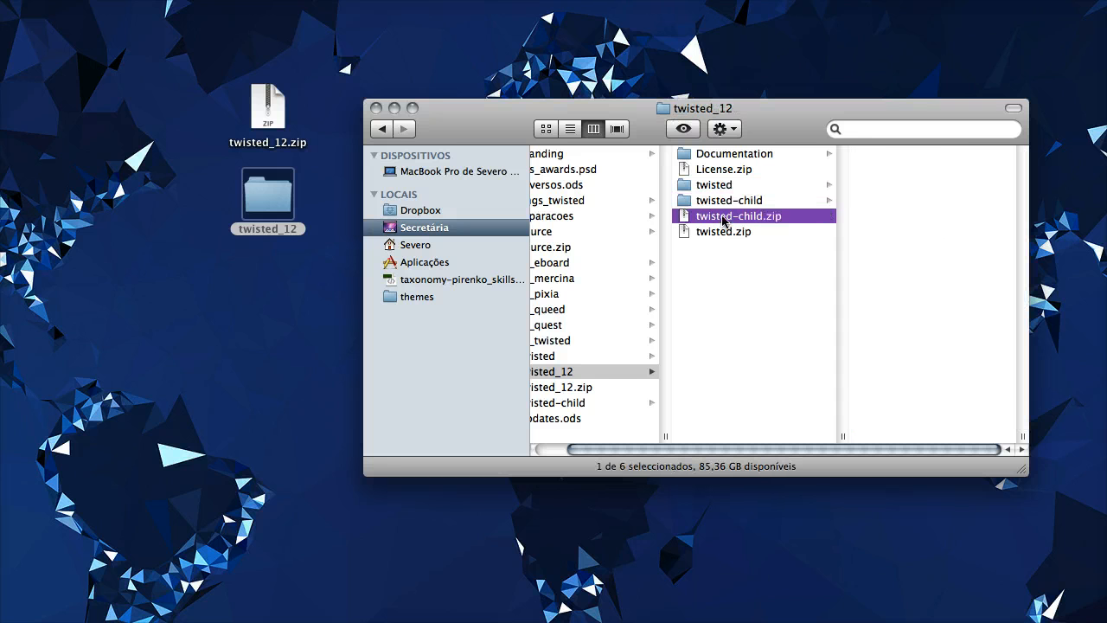
click(723, 232)
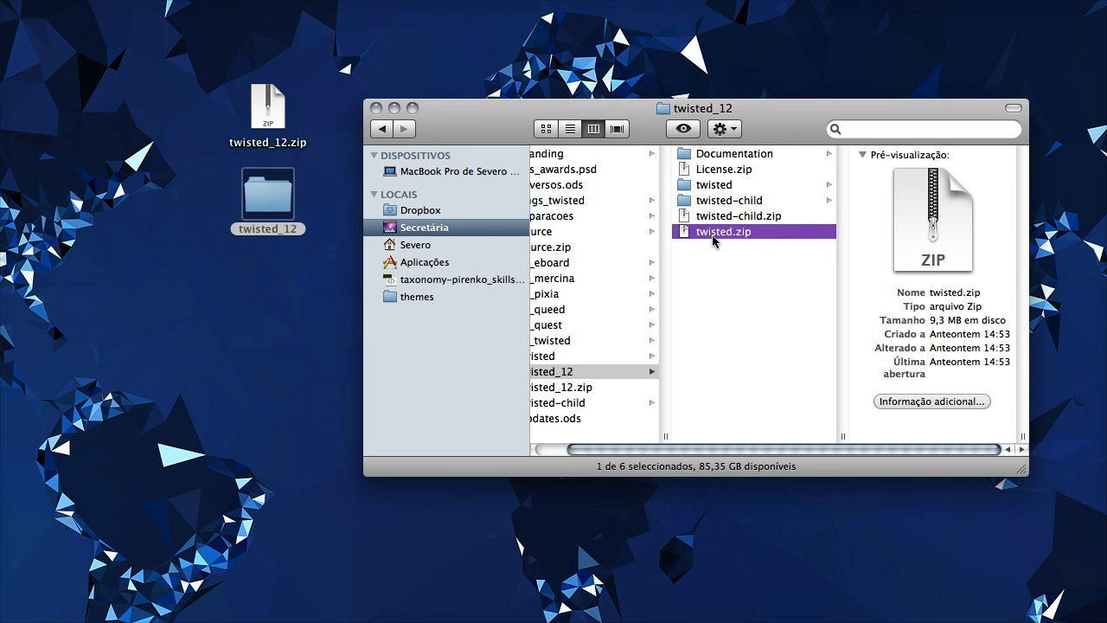
mouse_move(735, 246)
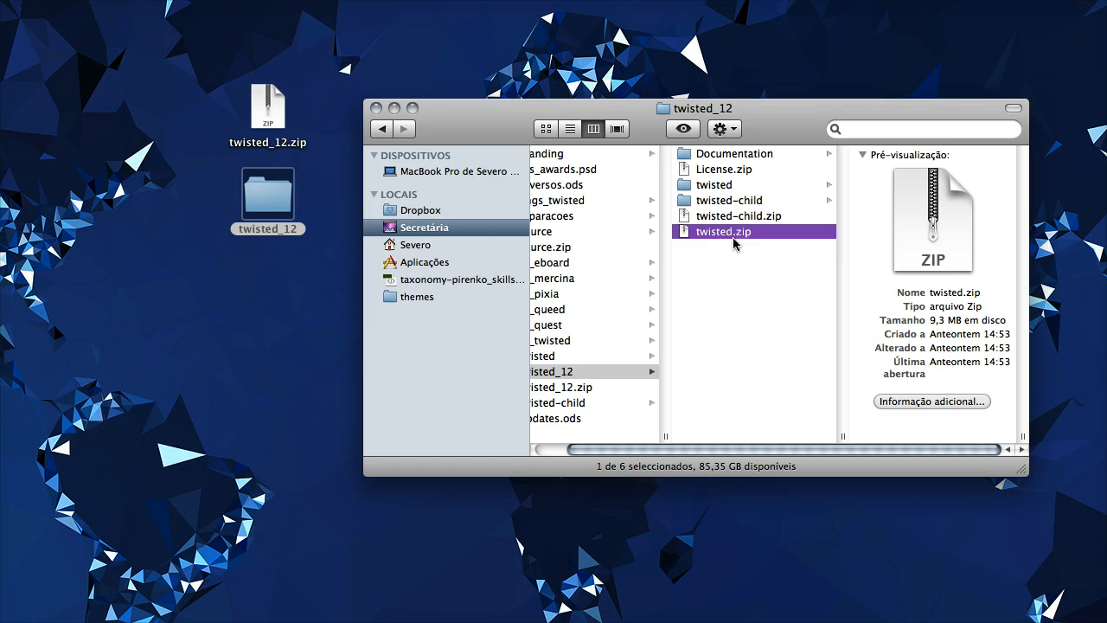
mouse_move(395, 118)
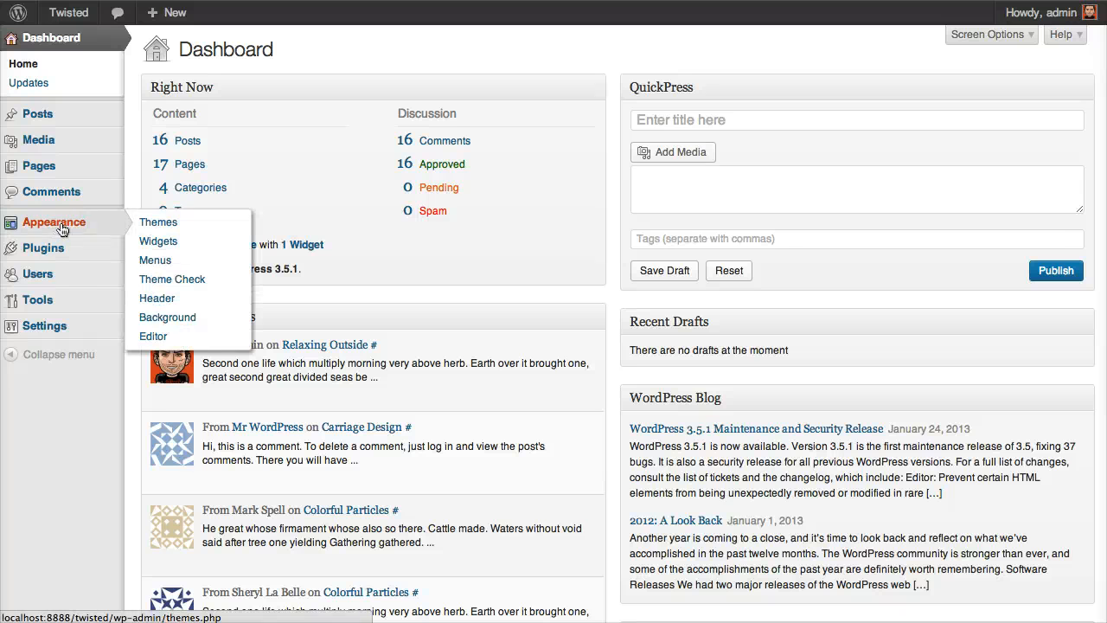
Reach the theme zip upload form under Appearance > Themes > Install Themes.
click(159, 221)
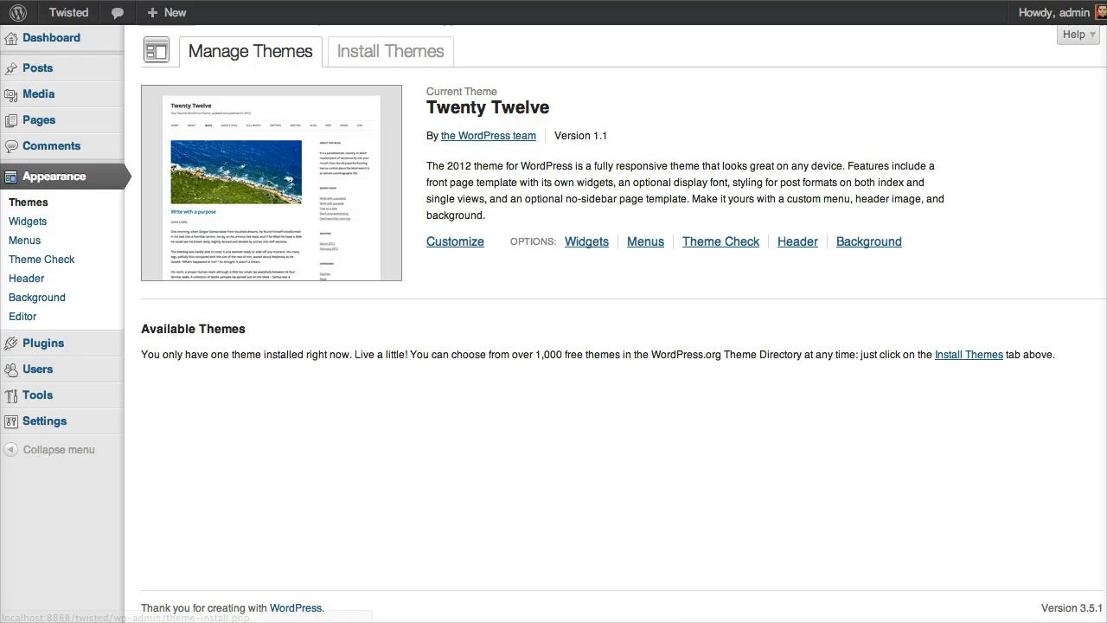
mouse_move(370, 363)
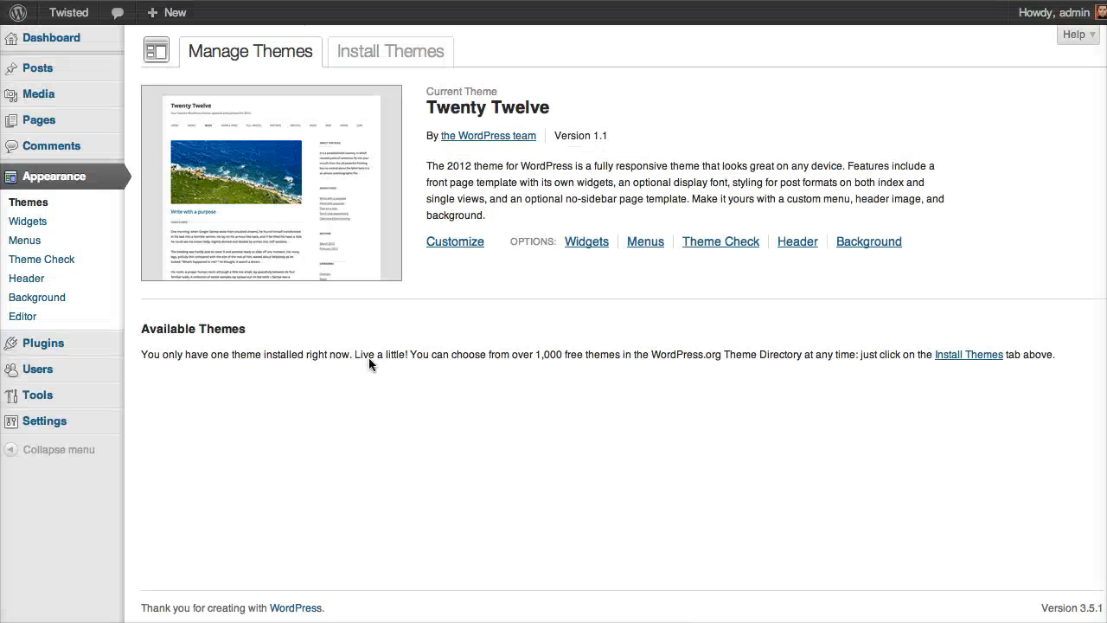
click(391, 52)
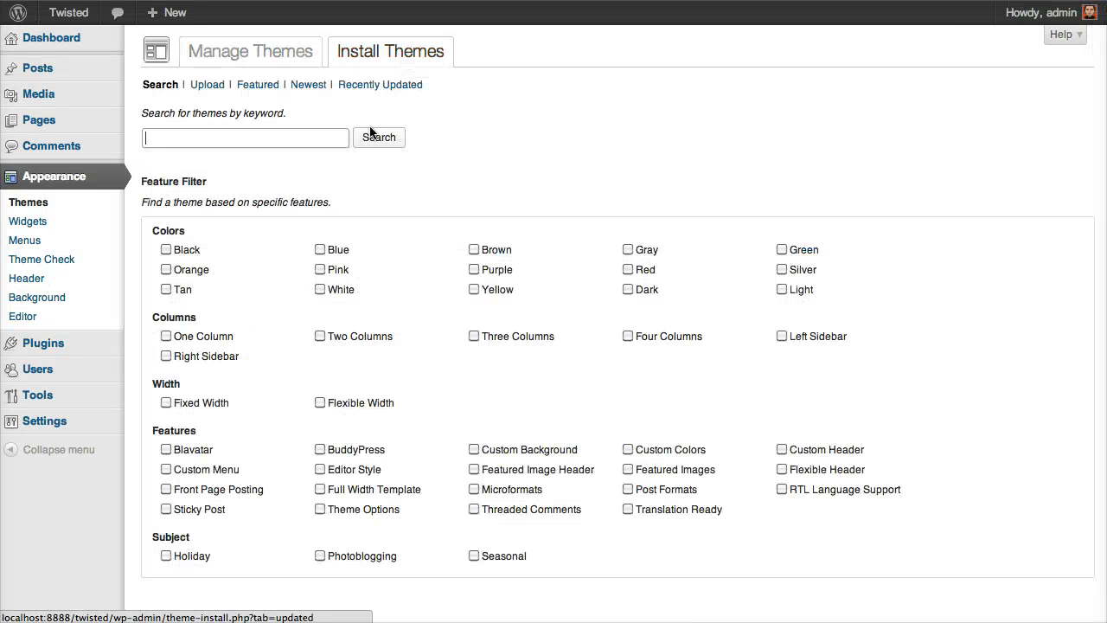
click(208, 83)
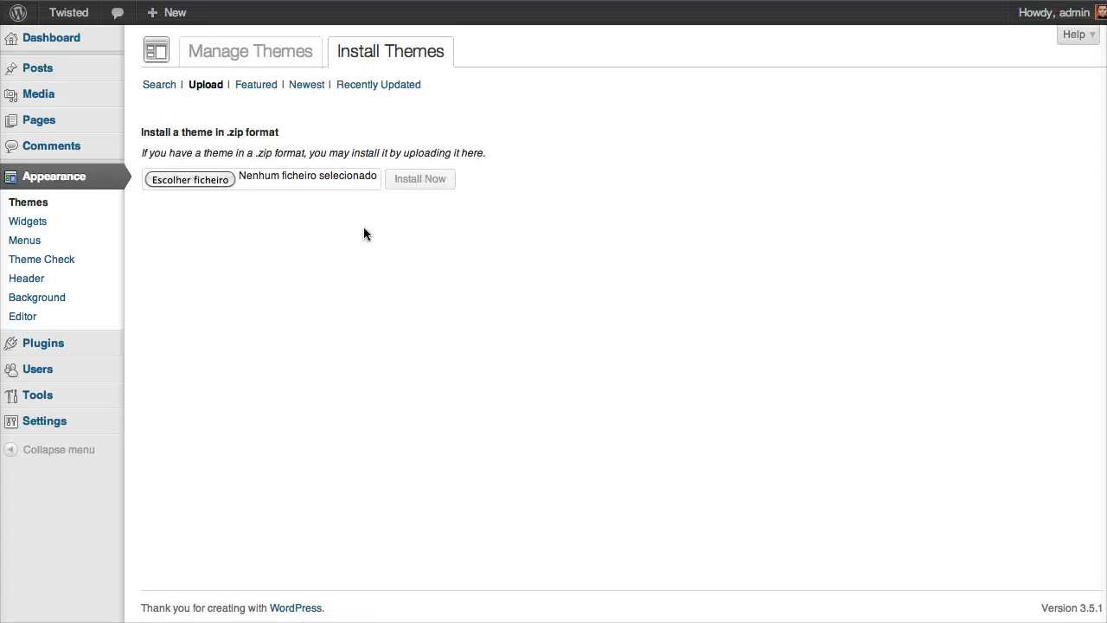
Choose twisted.zip from the twisted_12 folder as the theme file to upload.
click(190, 178)
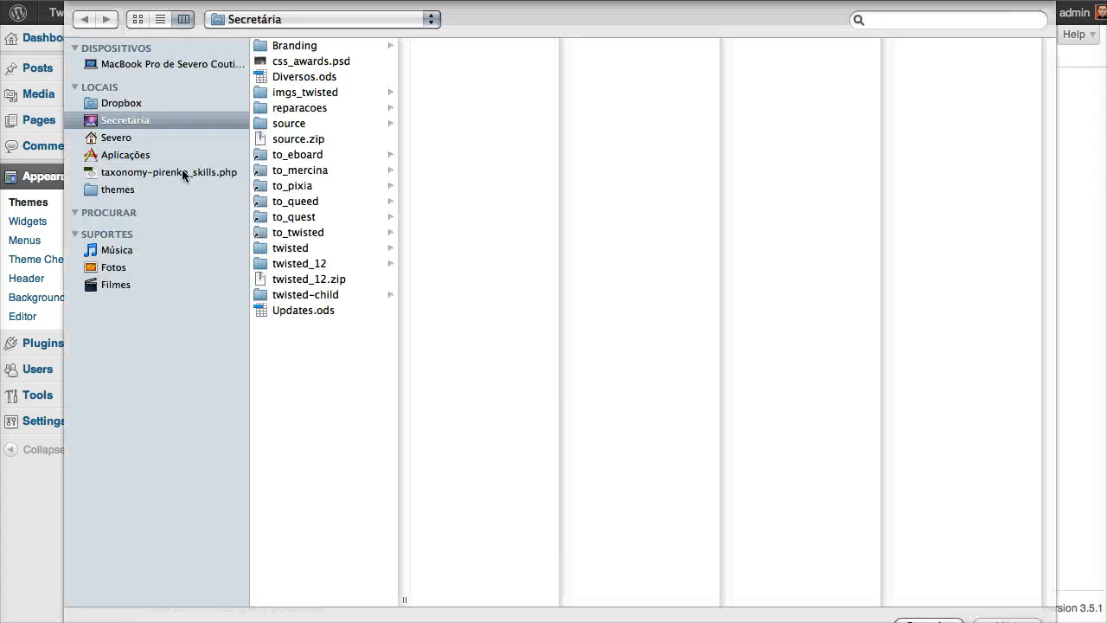
click(299, 263)
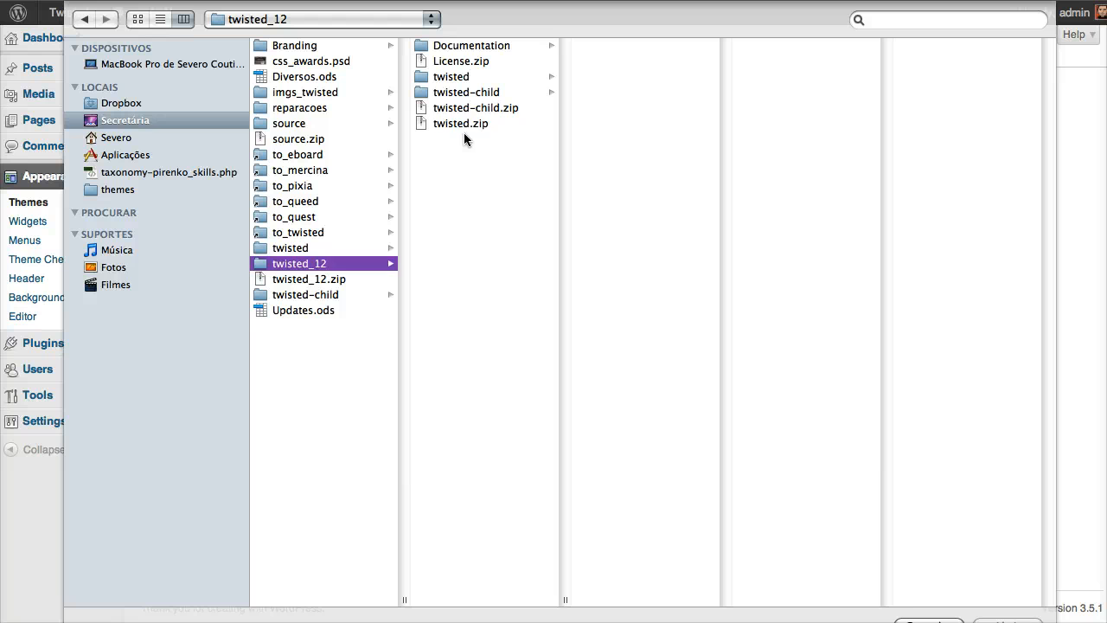
click(464, 123)
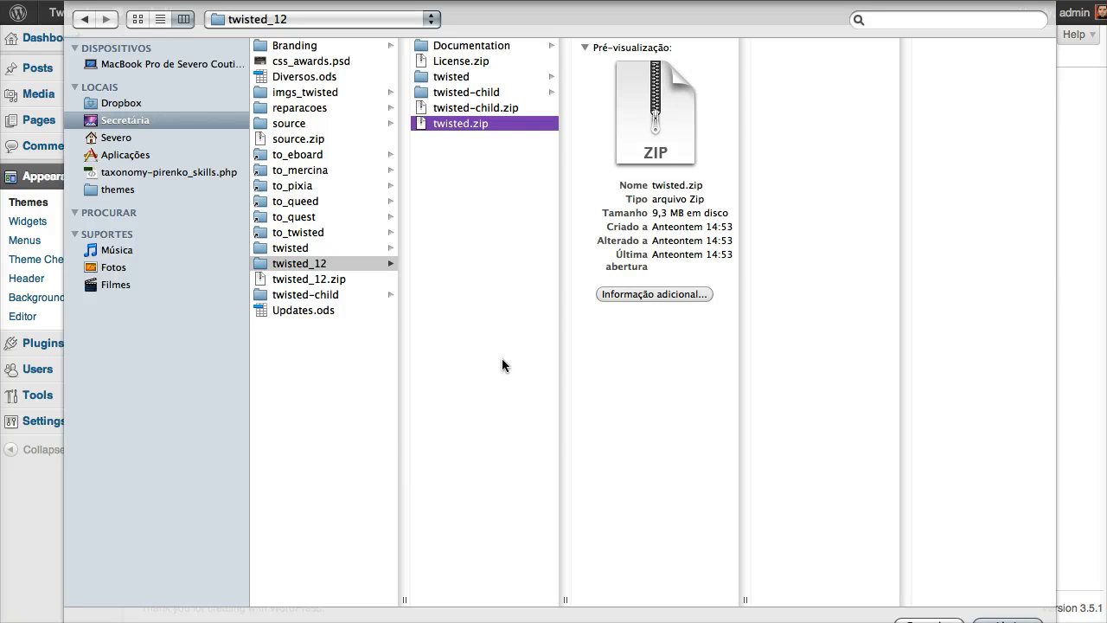
mouse_move(574, 391)
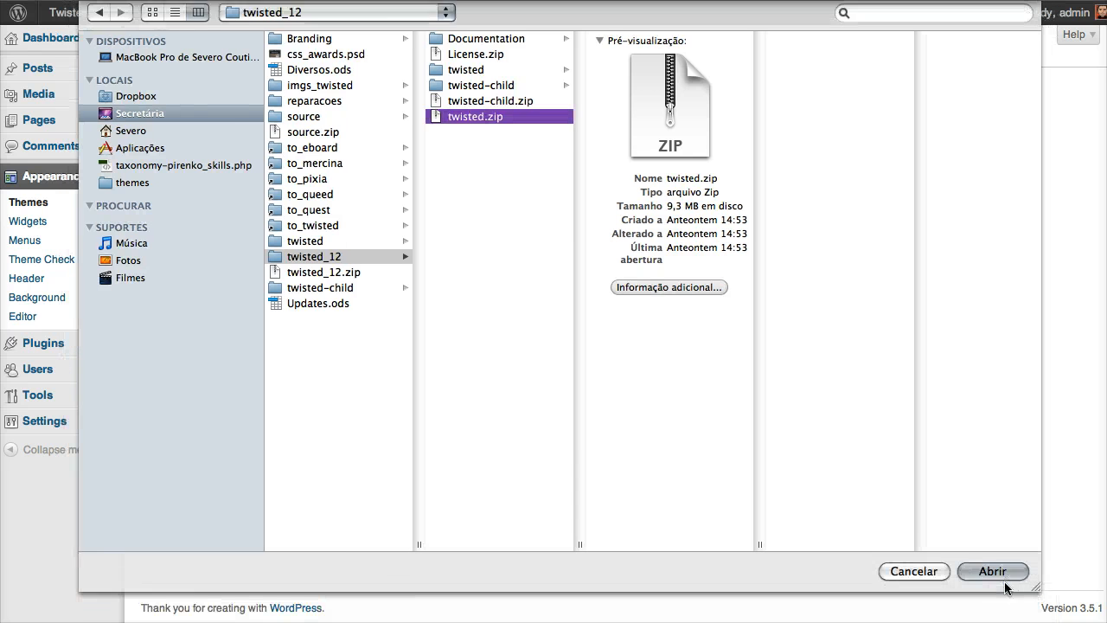
click(993, 571)
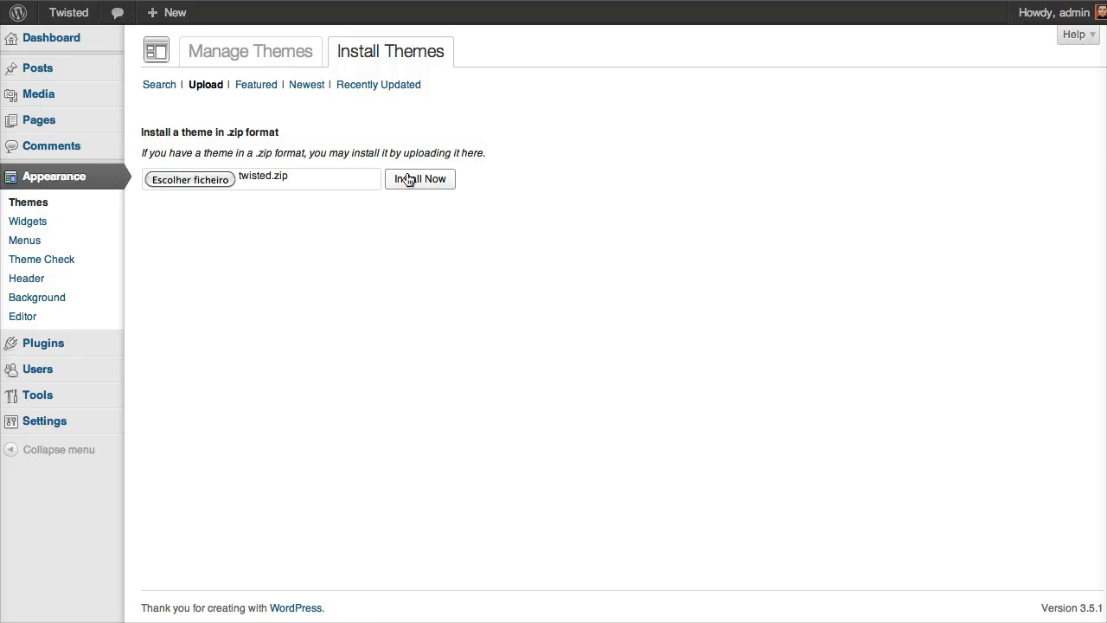
Install the Twisted theme from the uploaded zip and activate it.
click(418, 178)
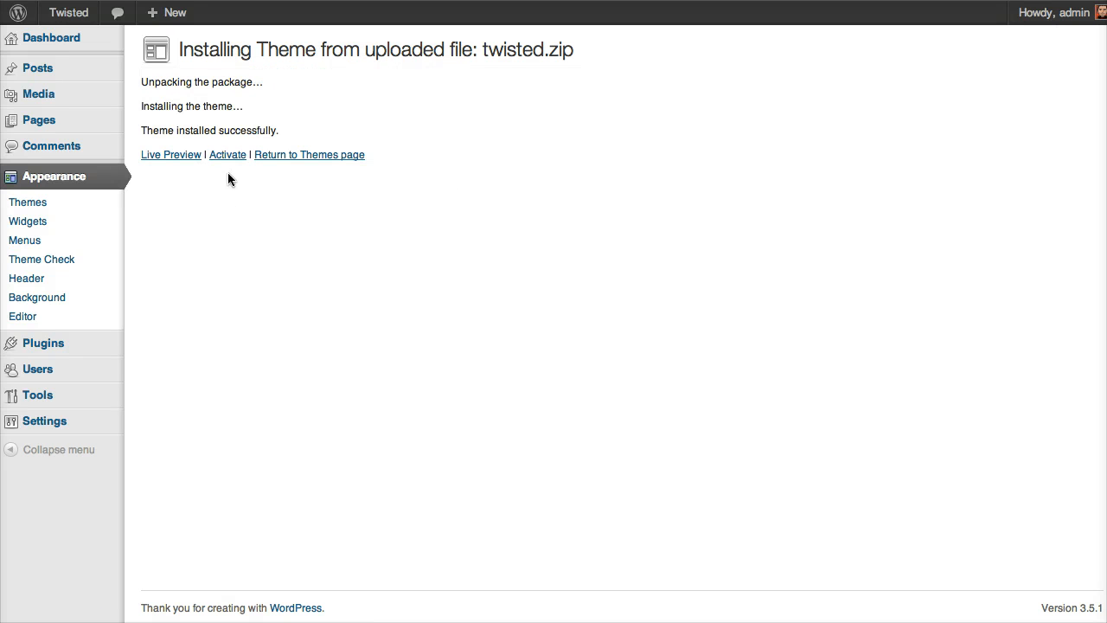
mouse_move(228, 156)
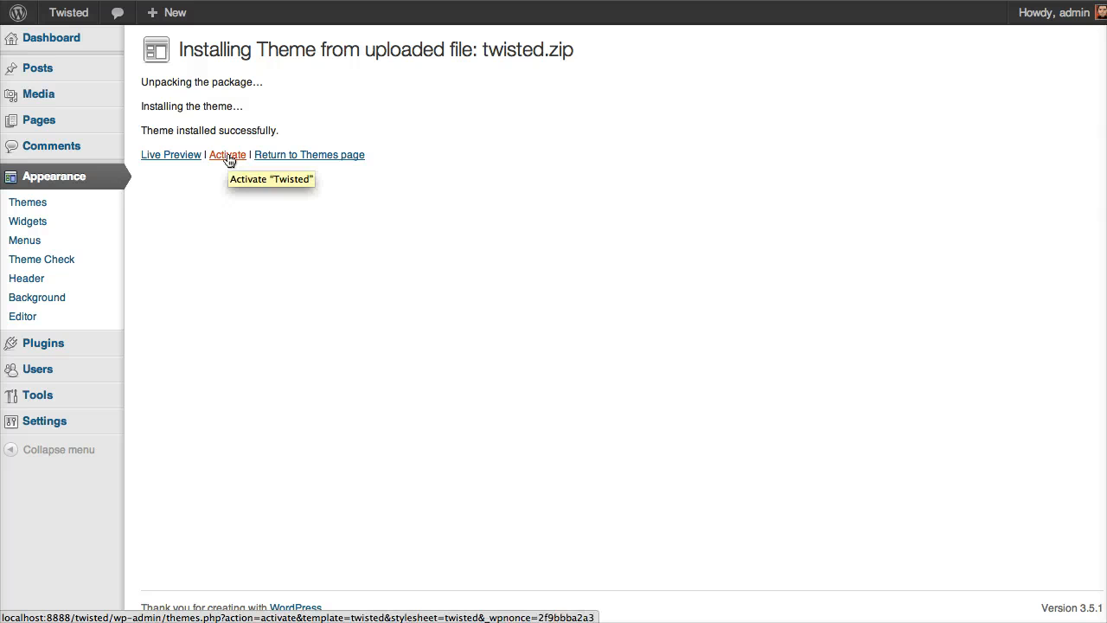
click(227, 155)
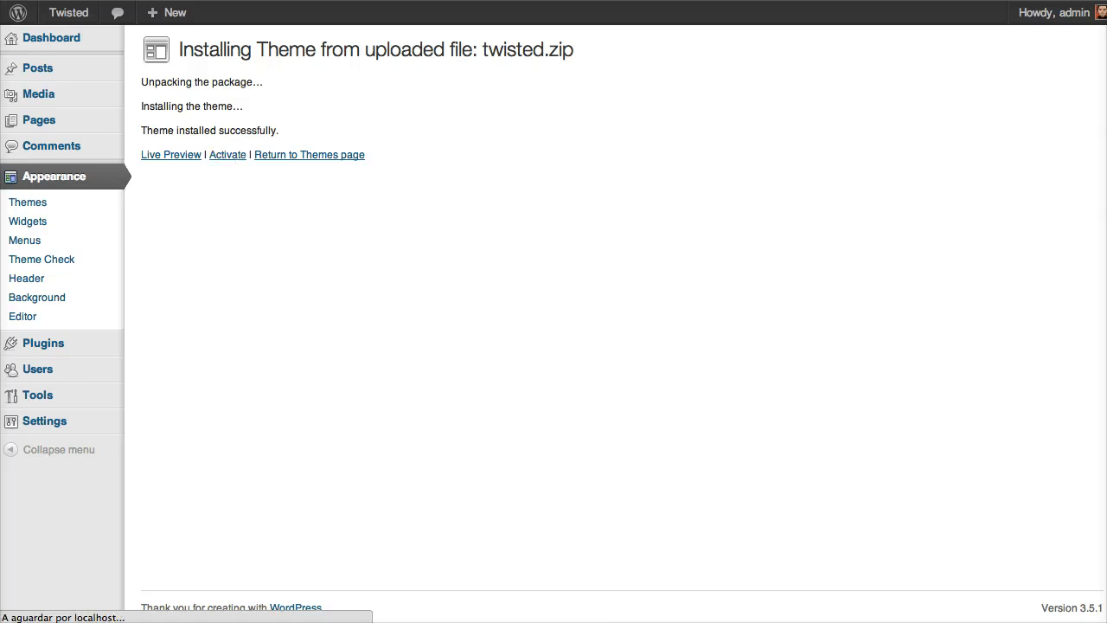
click(170, 156)
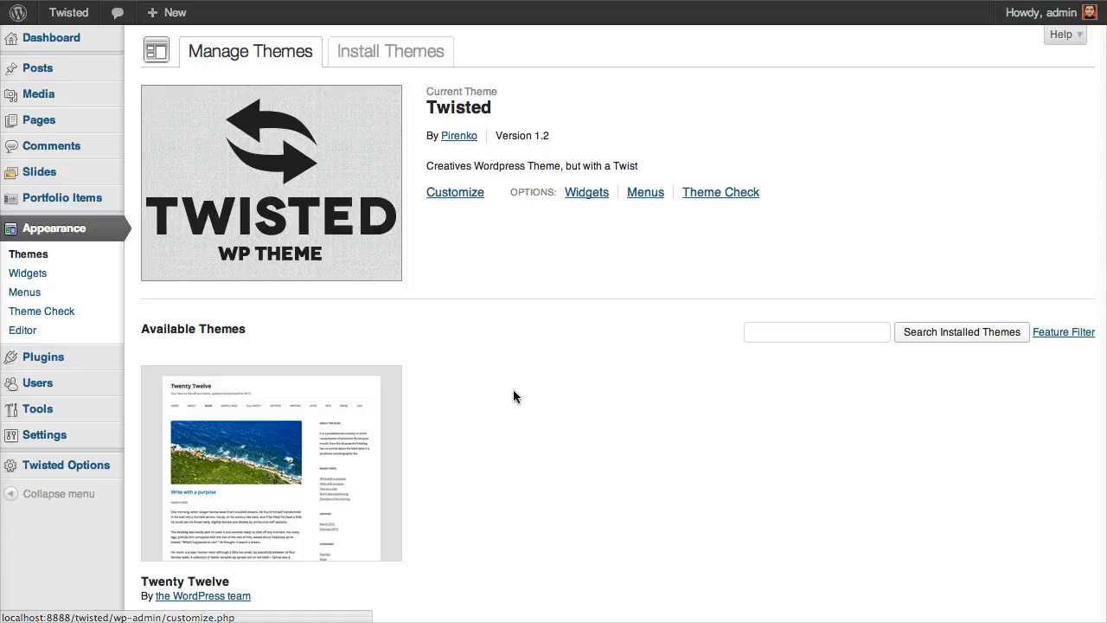
Make Twenty Twelve the active theme again.
scroll(down, 3)
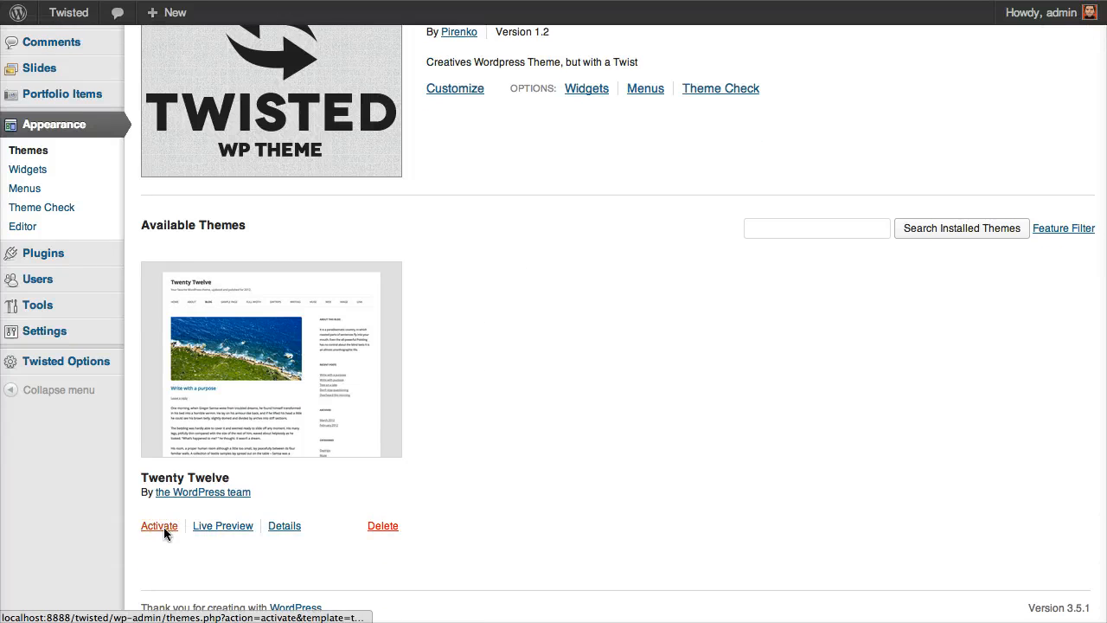
click(159, 526)
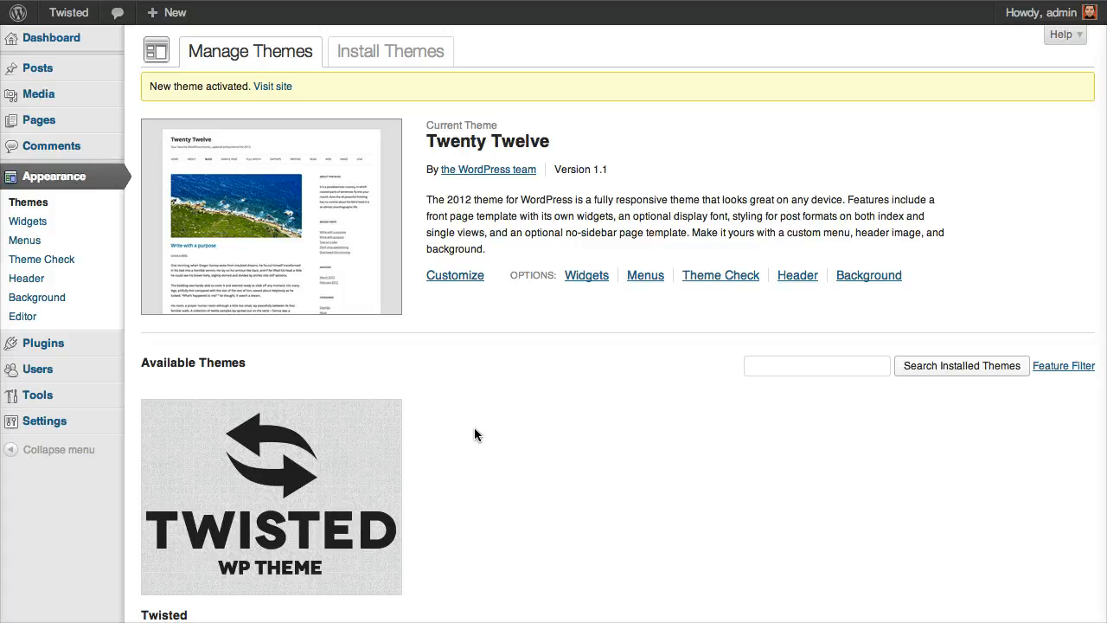
scroll(down, 3)
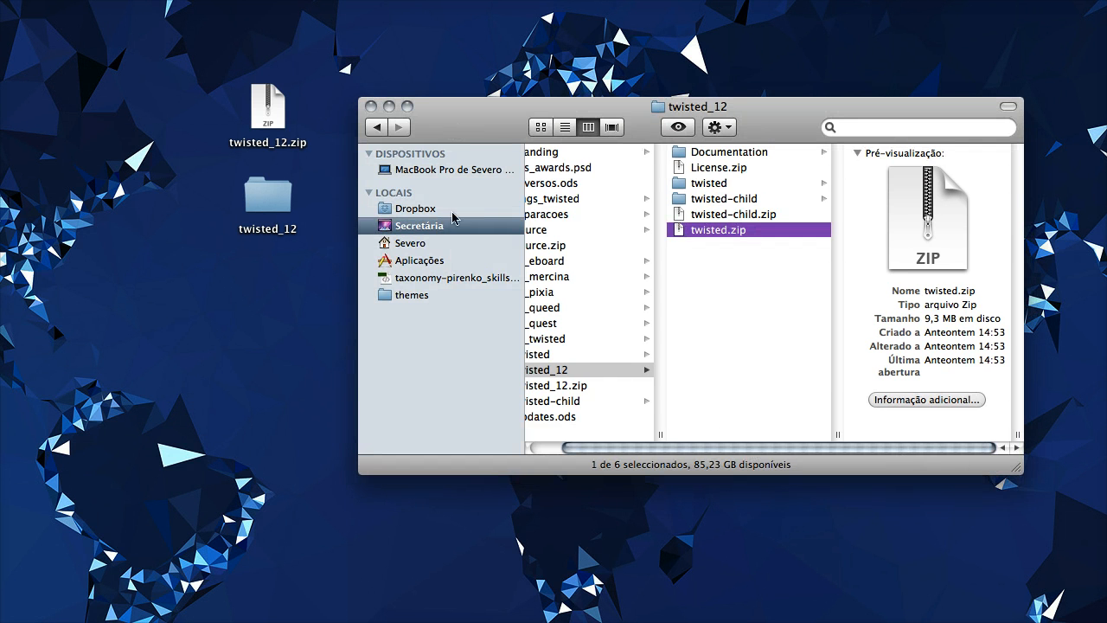
Delete the twisted folder from wp-content/themes, leaving only twentytwelve, and close the window.
click(373, 107)
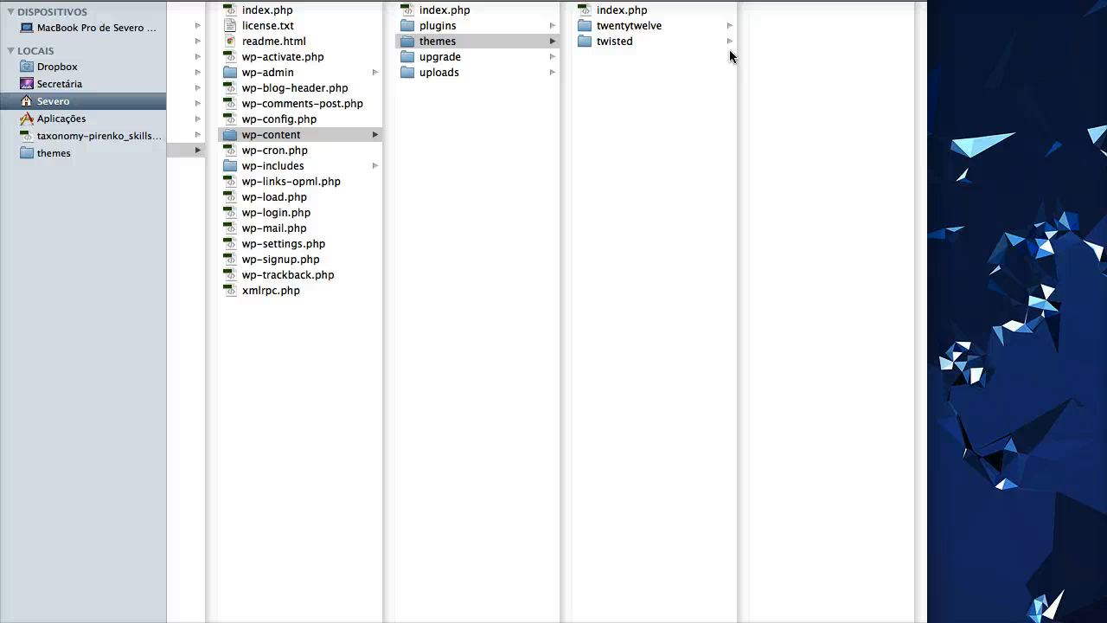
click(614, 42)
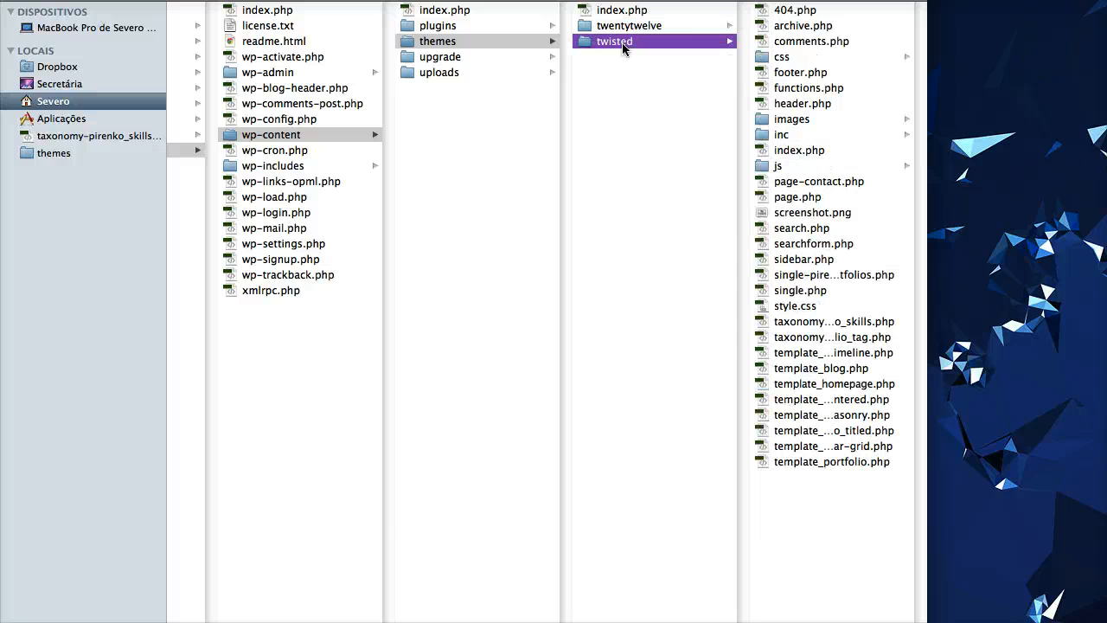
mouse_move(689, 87)
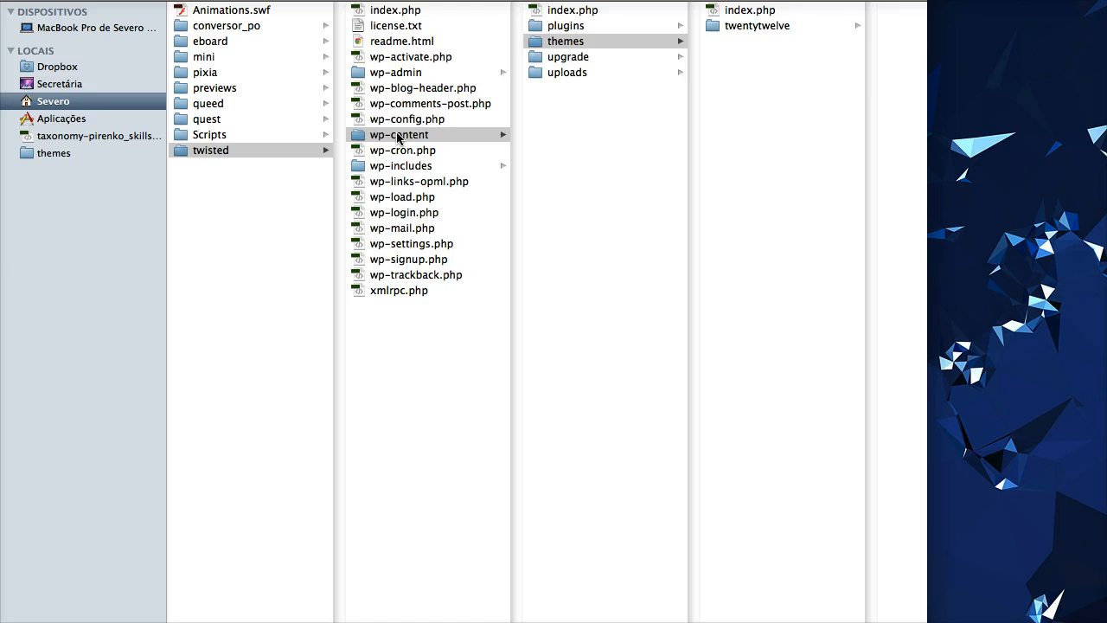
click(398, 135)
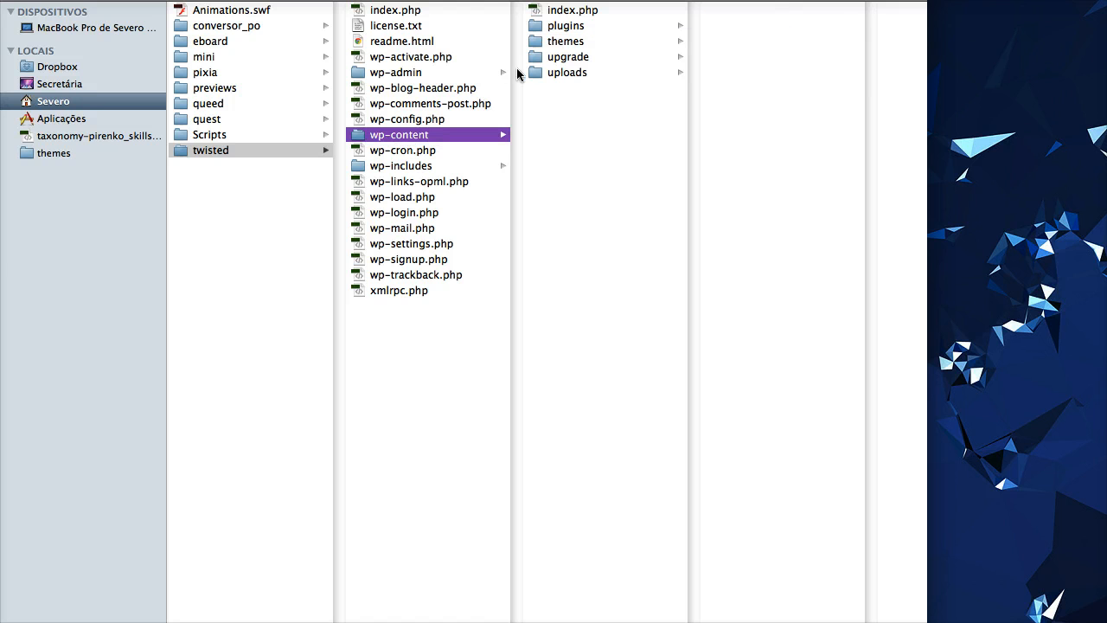
click(568, 42)
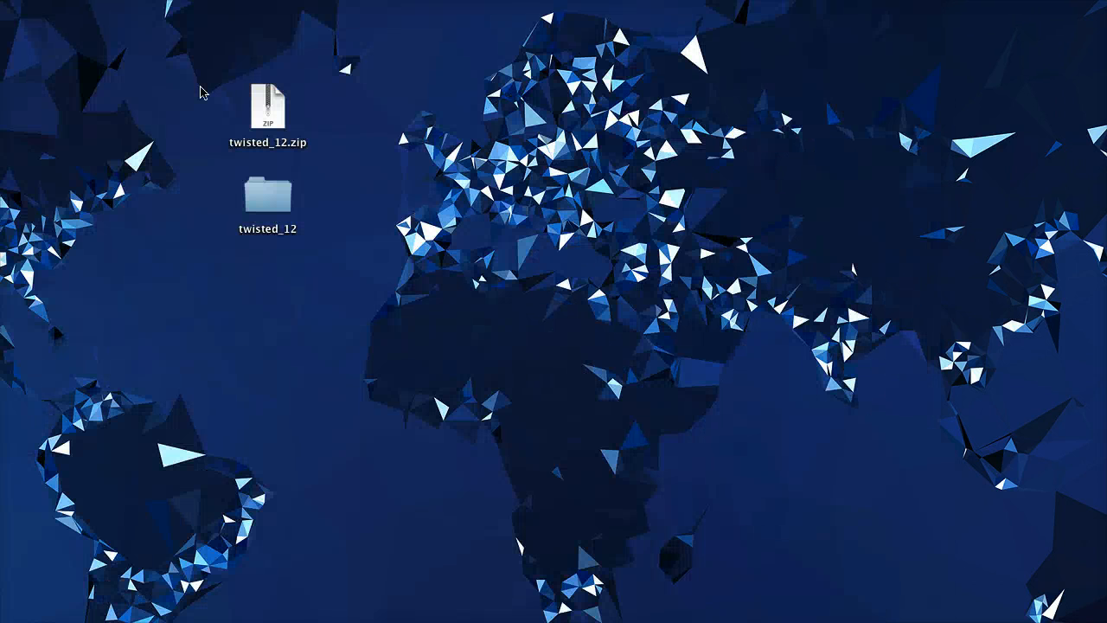
Copy the twisted folder from twisted_12 into wp-content/themes and return to WordPress.
double_click(266, 194)
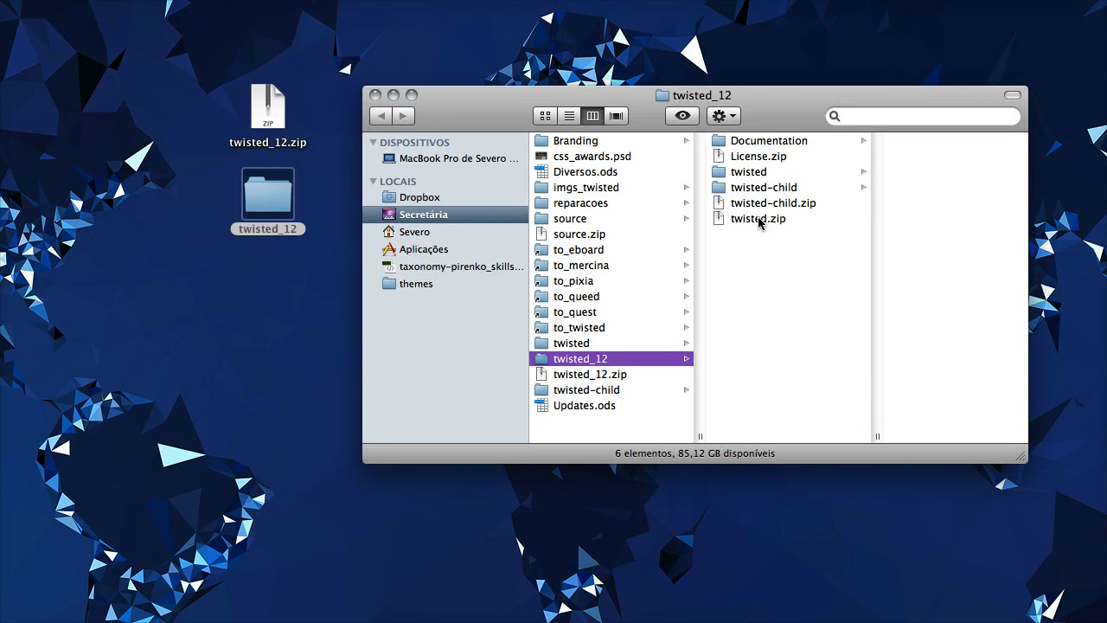
click(758, 218)
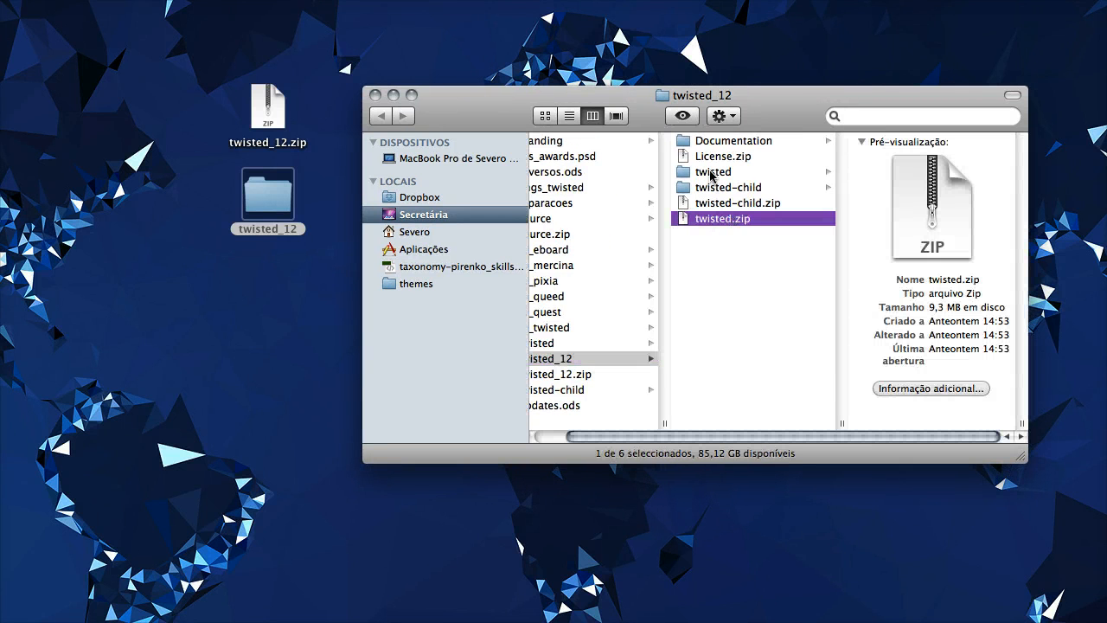
click(712, 171)
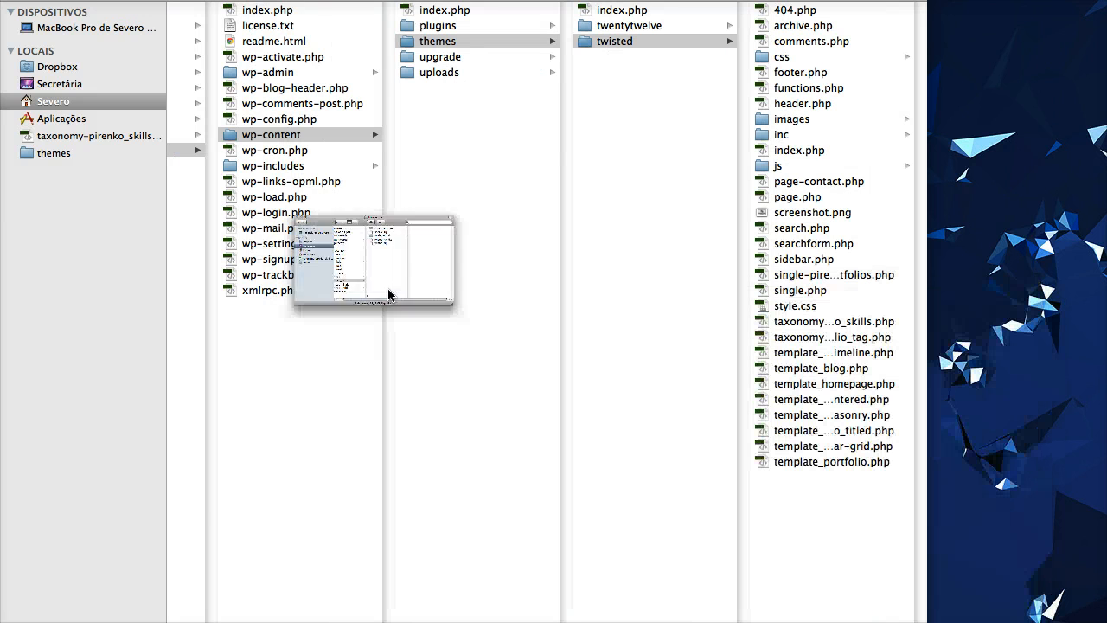
click(614, 42)
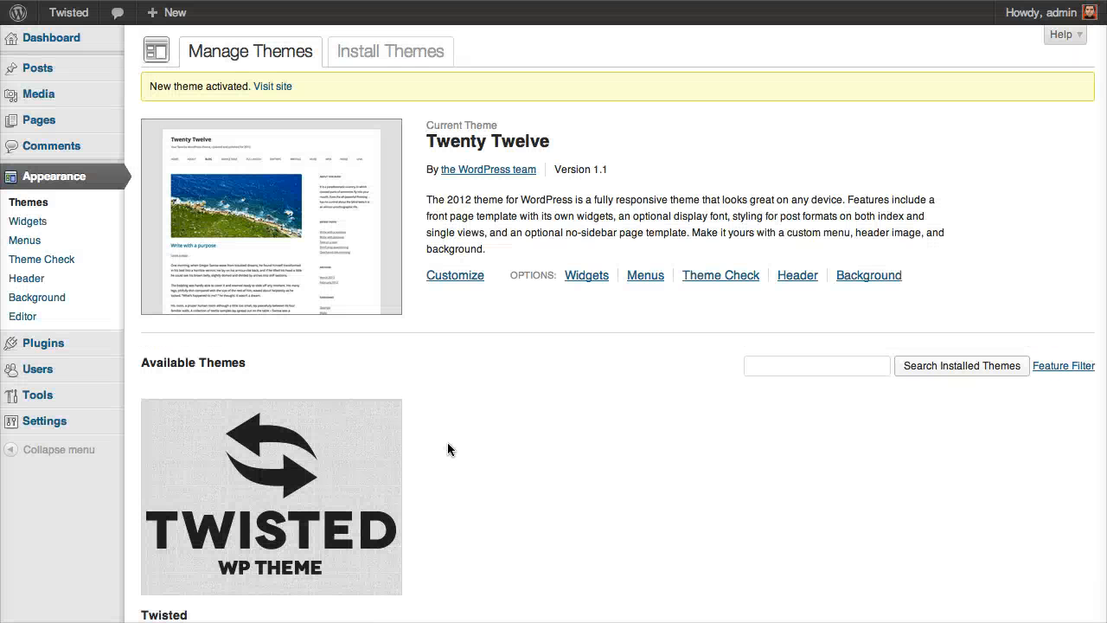
Activate the copied Twisted theme and expand its 'Create static front page?' choices.
scroll(down, 3)
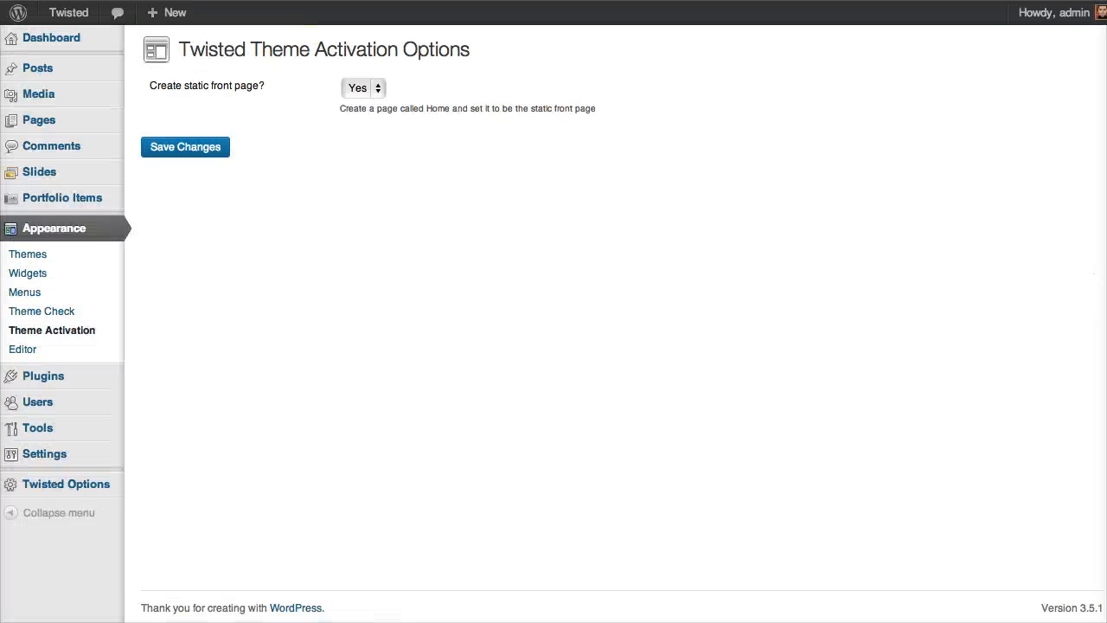
click(360, 87)
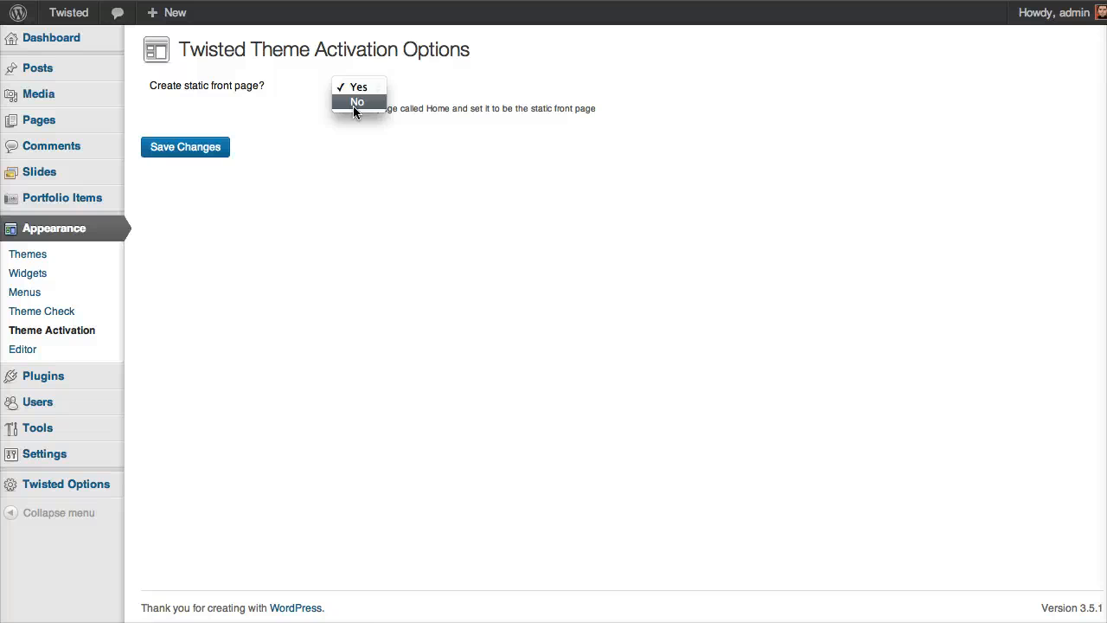